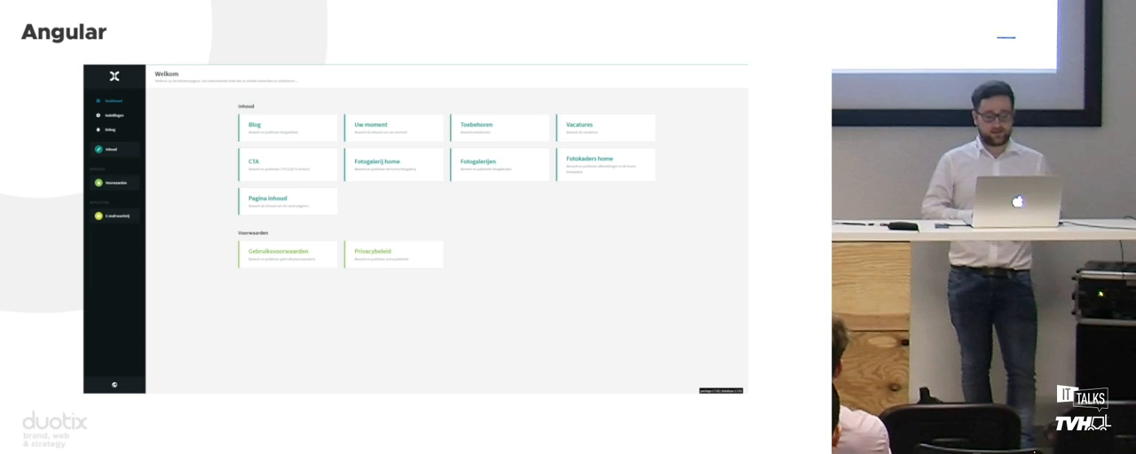
# Step: Start a new content item from the dashboard content-type tile
pyautogui.click(287, 128)
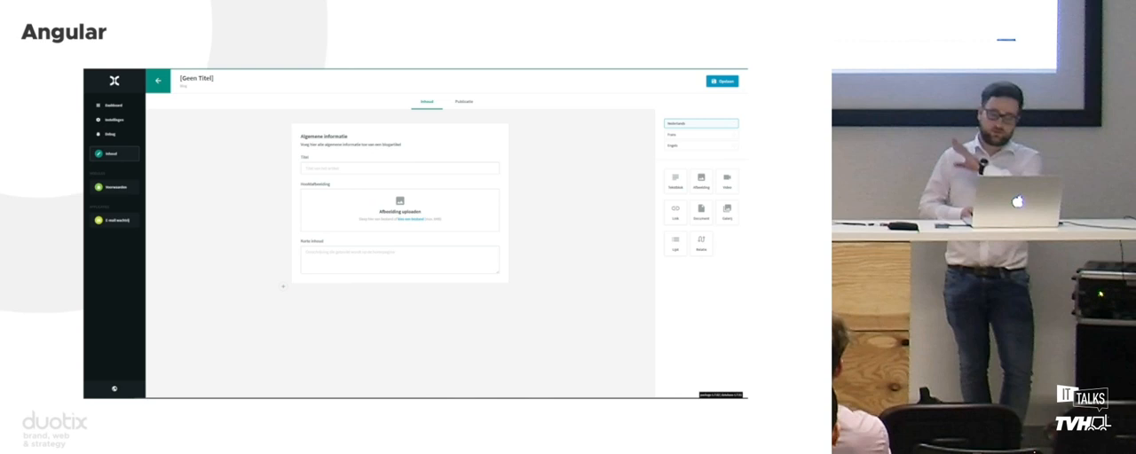